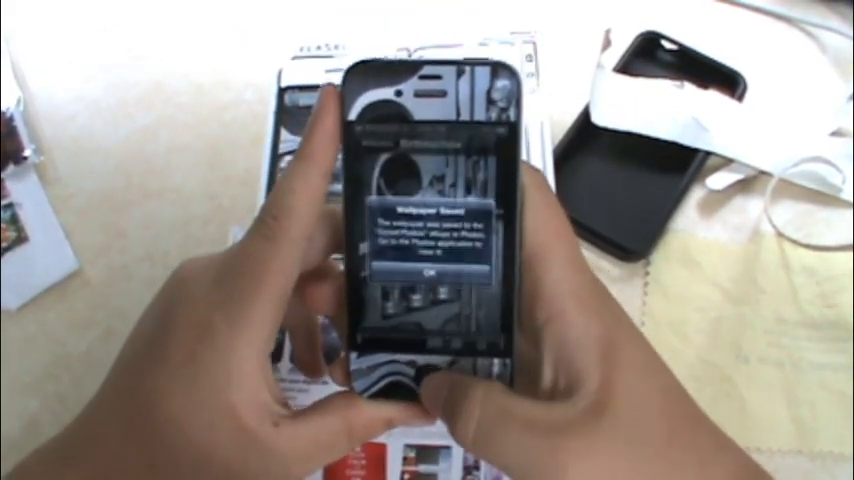
- Dismiss the 'Wallpaper Saved' alert with OK and return to the home screen
click(427, 273)
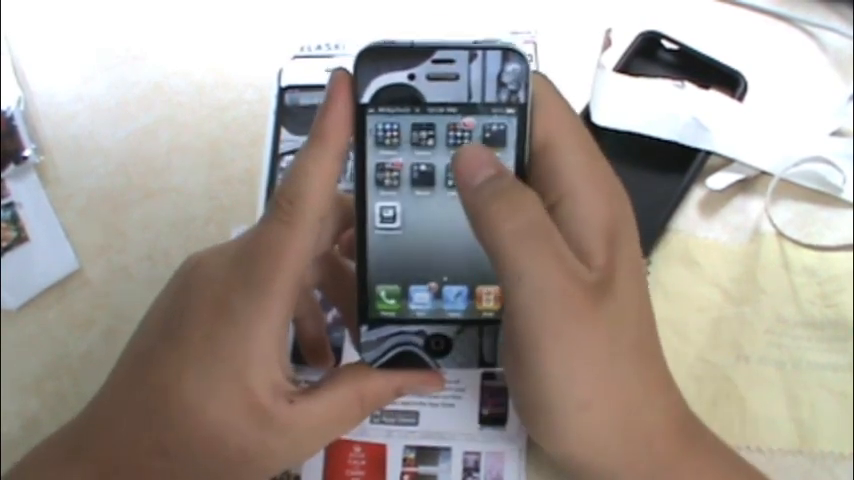